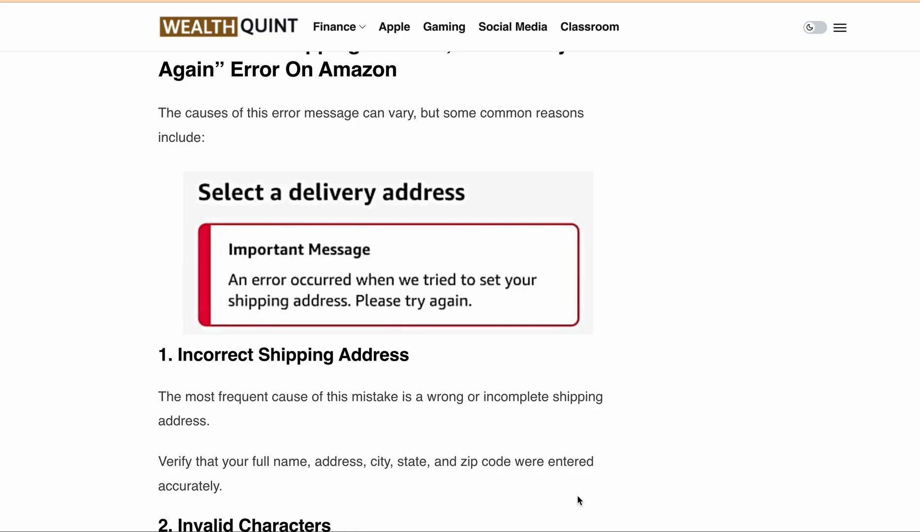
{"action": "scroll", "scroll_direction": "down", "scroll_amount": 3}
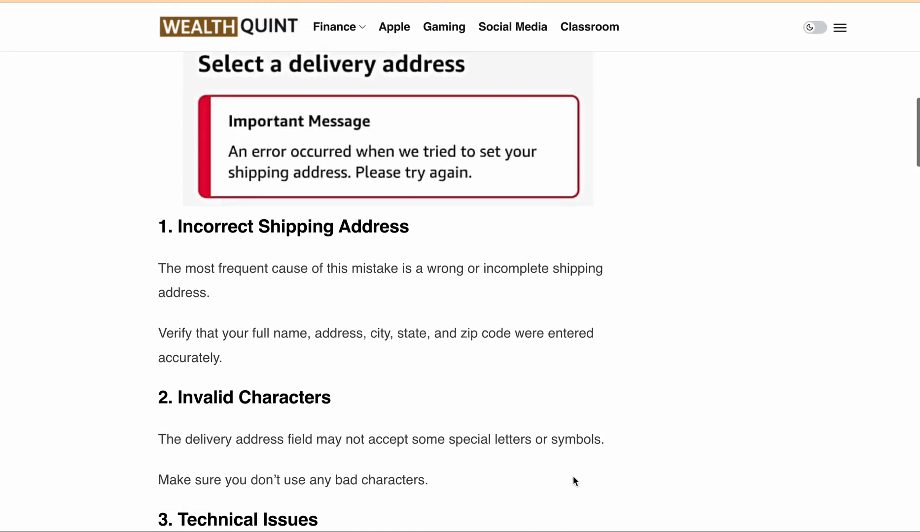
{"action": "mouse_move", "coordinate": [567, 426]}
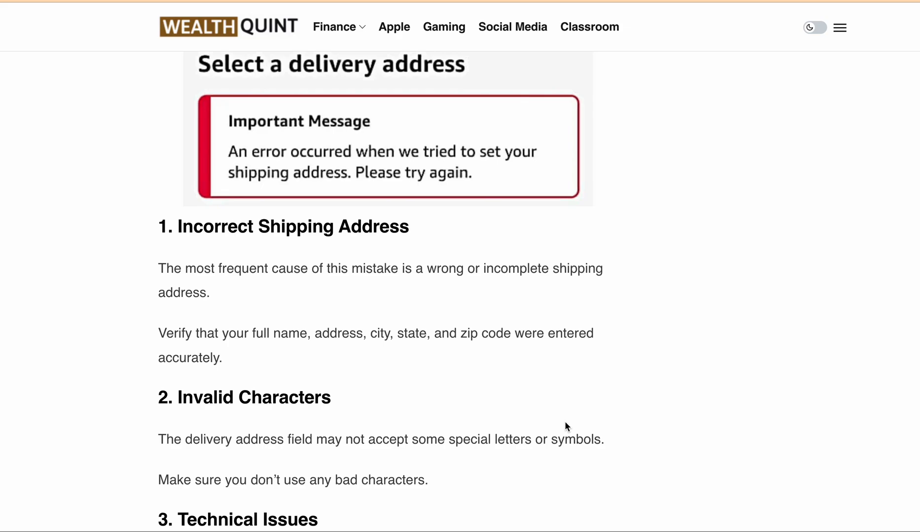
{"action": "scroll", "scroll_direction": "down", "scroll_amount": 3}
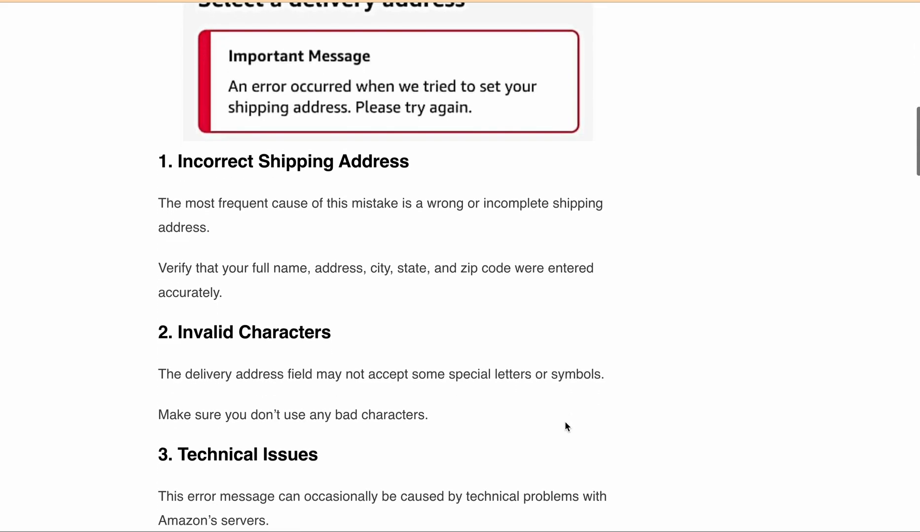
{"action": "scroll", "scroll_direction": "down", "scroll_amount": 3}
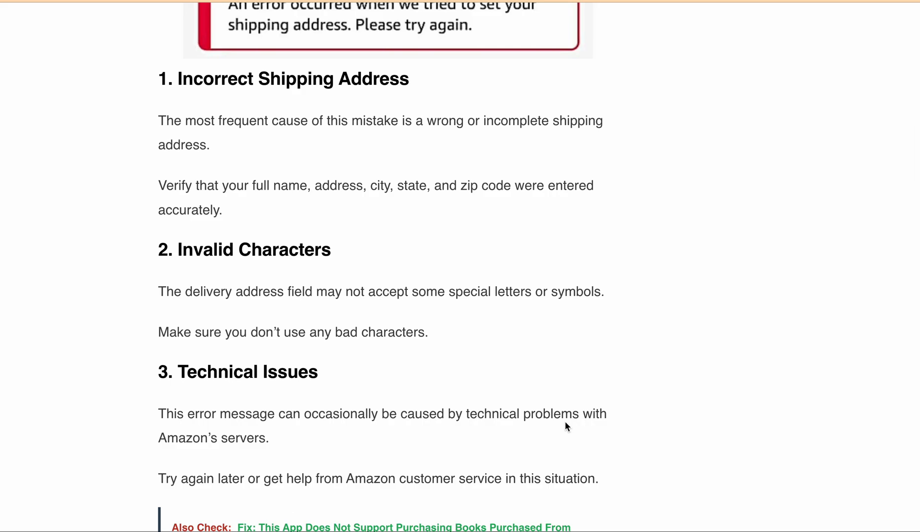
{"action": "scroll", "scroll_direction": "down", "scroll_amount": 3}
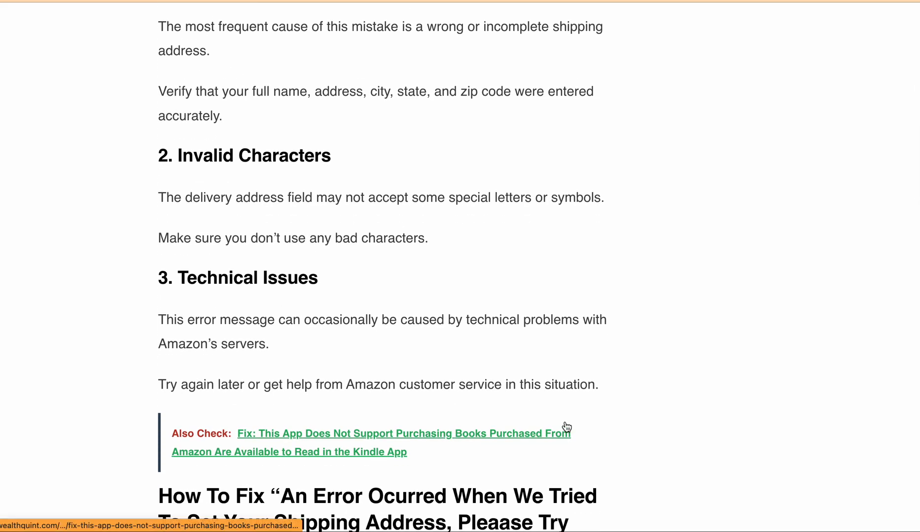
{"action": "scroll", "scroll_direction": "down", "scroll_amount": 3}
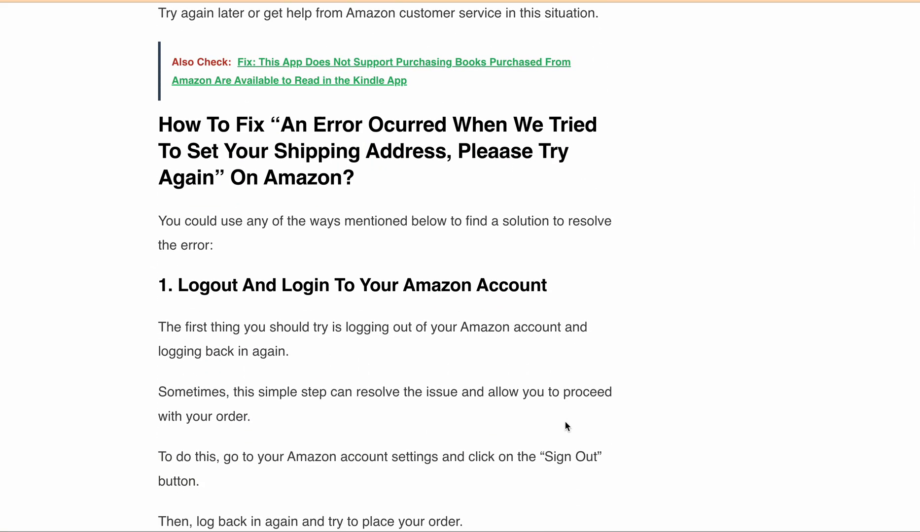
{"action": "scroll", "scroll_direction": "down", "scroll_amount": 3}
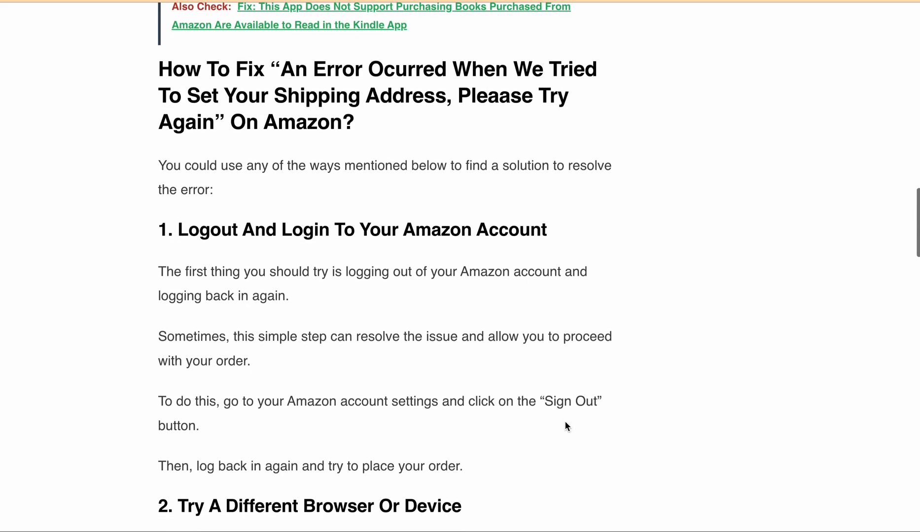
{"action": "scroll", "scroll_direction": "down", "scroll_amount": 3}
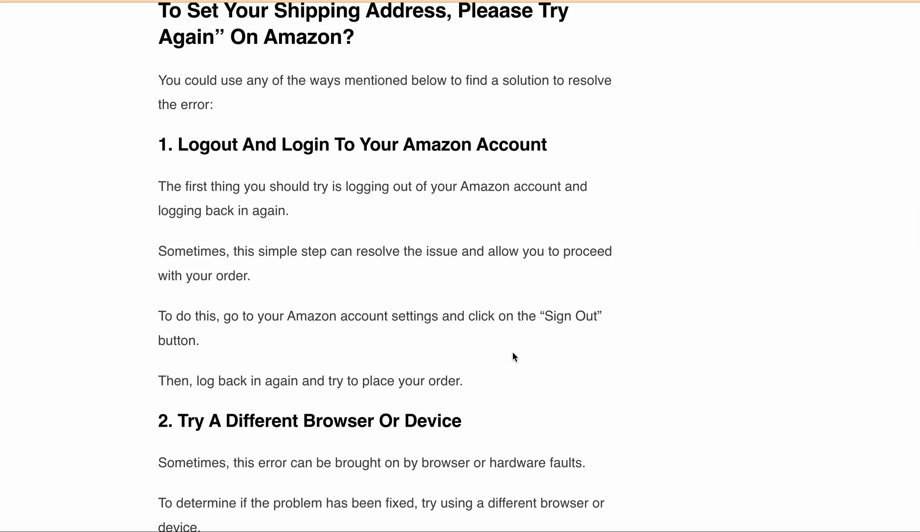
{"action": "scroll", "scroll_direction": "down", "scroll_amount": 3}
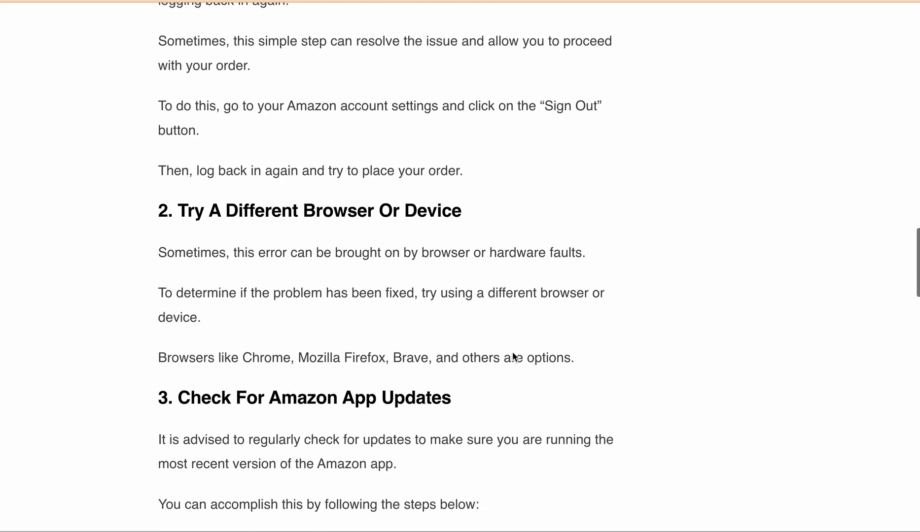
{"action": "scroll", "scroll_direction": "down", "scroll_amount": 3}
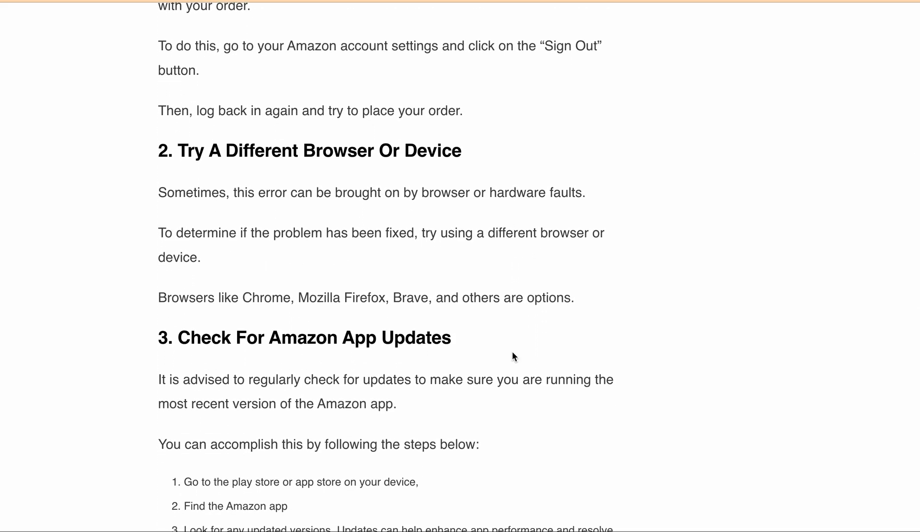
{"action": "scroll", "scroll_direction": "up", "scroll_amount": 3}
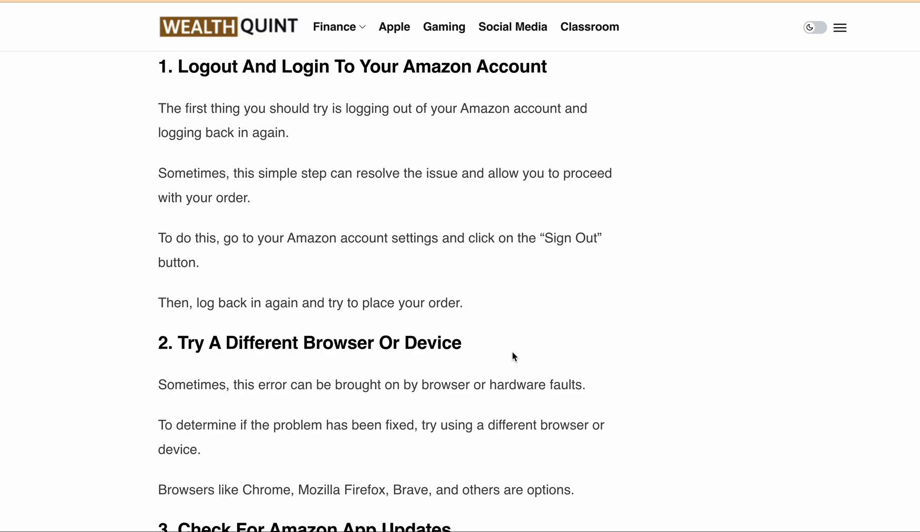
{"action": "scroll", "scroll_direction": "down", "scroll_amount": 3}
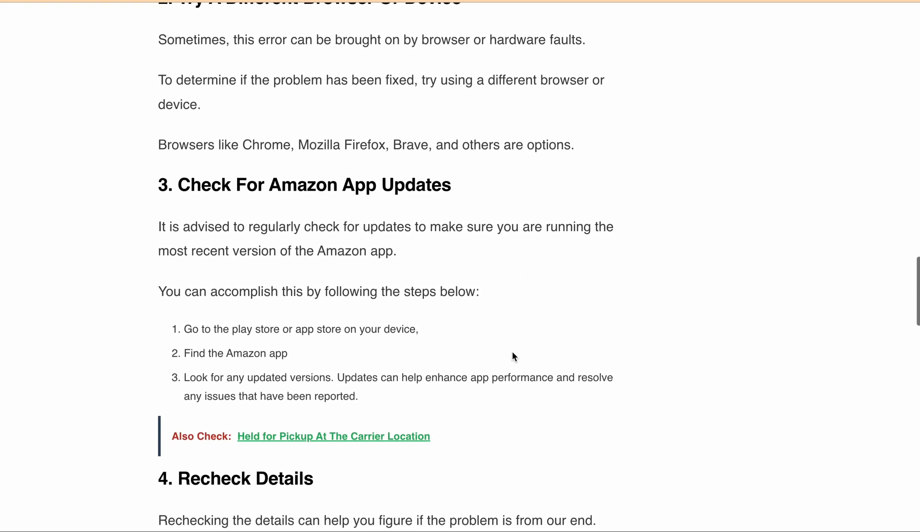
{"action": "scroll", "scroll_direction": "down", "scroll_amount": 3}
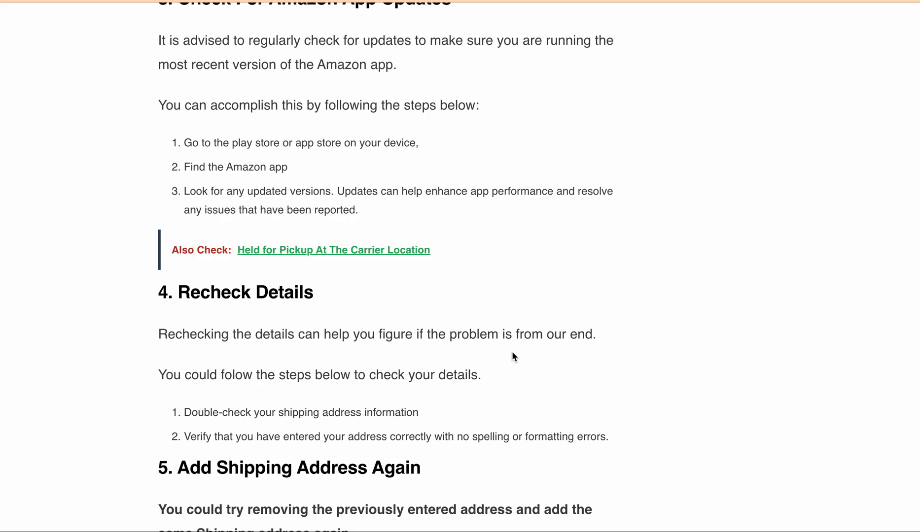
{"action": "scroll", "scroll_direction": "down", "scroll_amount": 3}
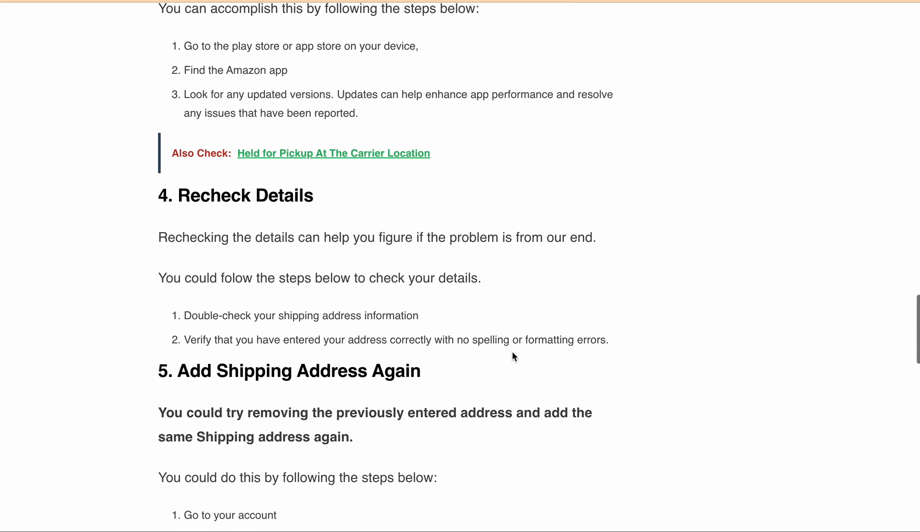
{"action": "scroll", "scroll_direction": "down", "scroll_amount": 3}
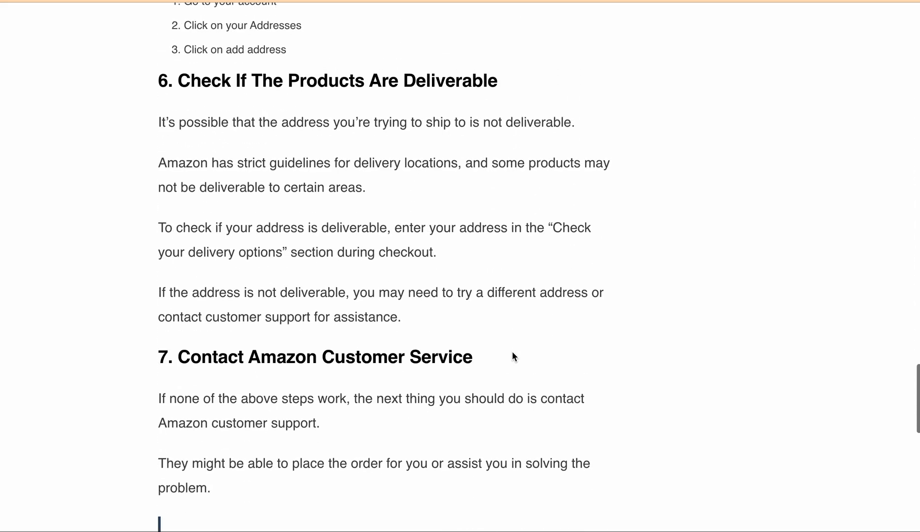
{"action": "scroll", "scroll_direction": "down", "scroll_amount": 3}
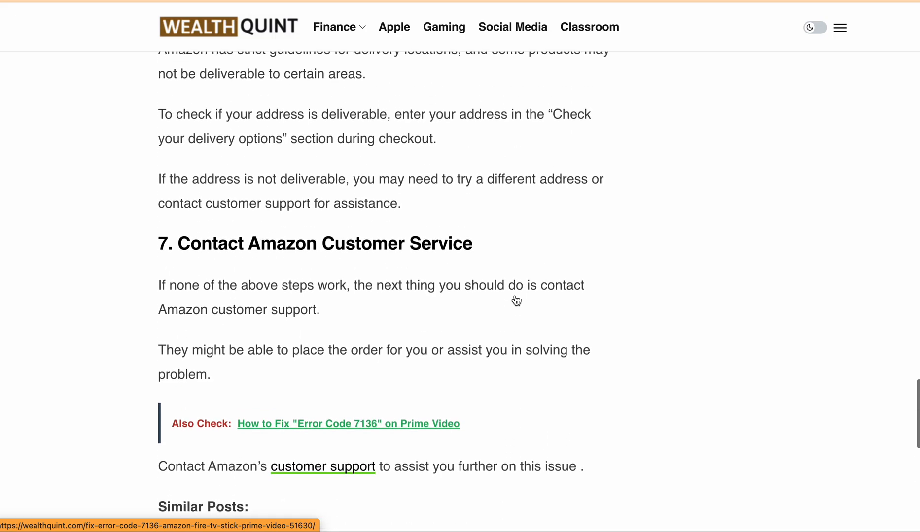
{"action": "scroll", "scroll_direction": "down", "scroll_amount": 3}
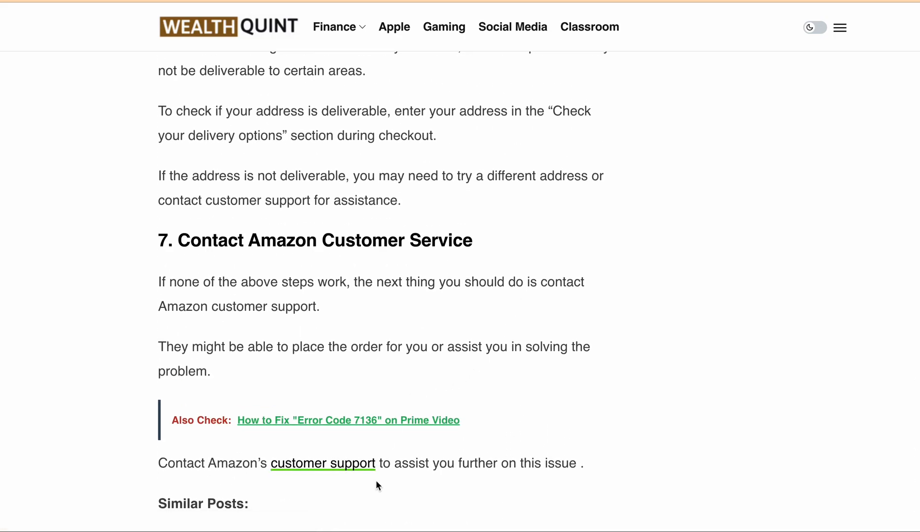
{"action": "mouse_move", "coordinate": [343, 219]}
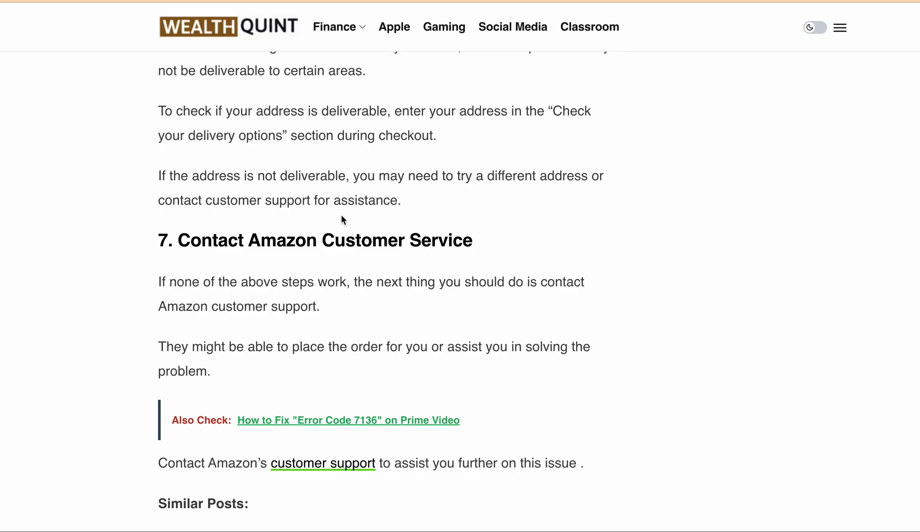
{"action": "mouse_move", "coordinate": [384, 176]}
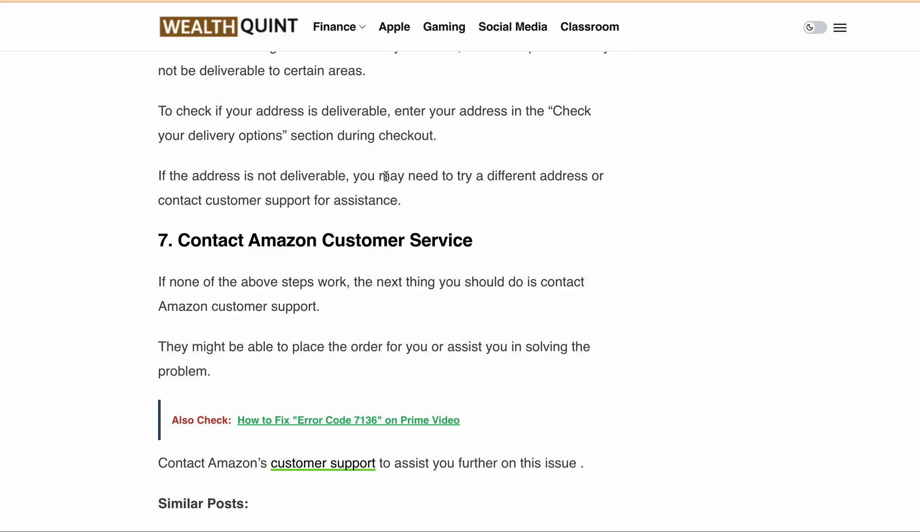
{"action": "scroll", "scroll_direction": "down", "scroll_amount": 3}
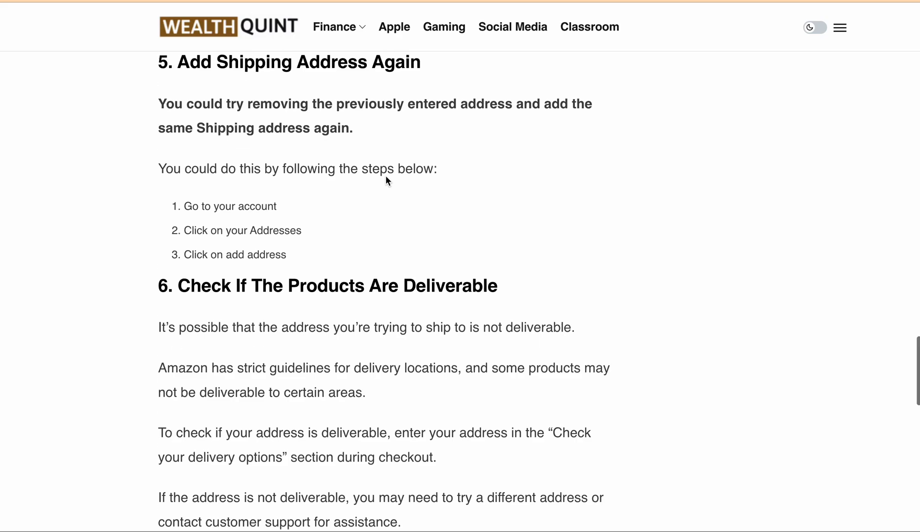
{"action": "scroll", "scroll_direction": "up", "scroll_amount": 3}
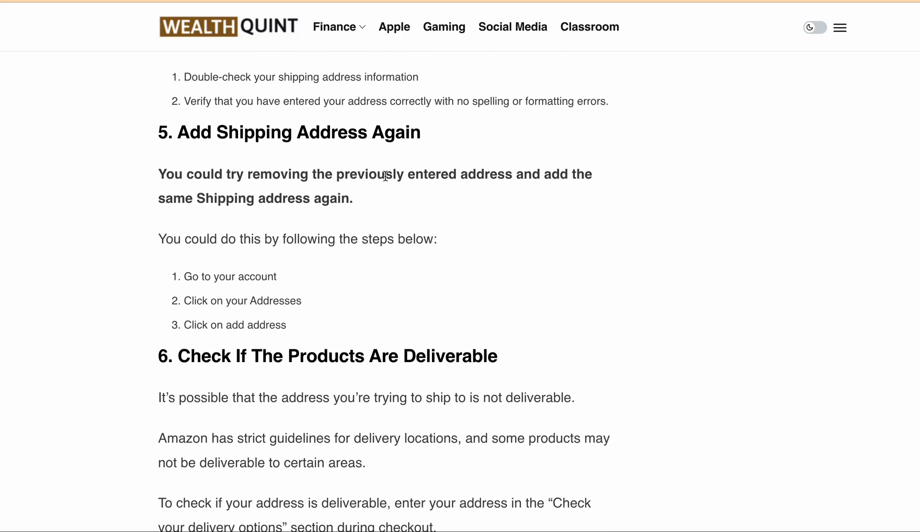